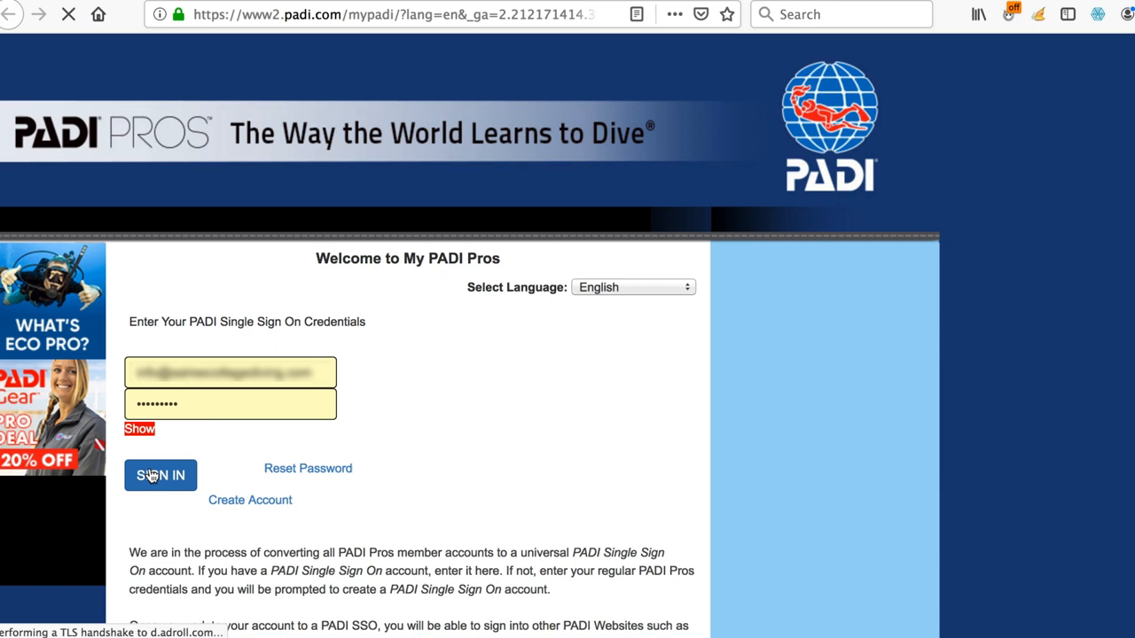
# Step: Sign in with PADI SSO and reach the Online Processing Center from Online Services
pyautogui.click(160, 475)
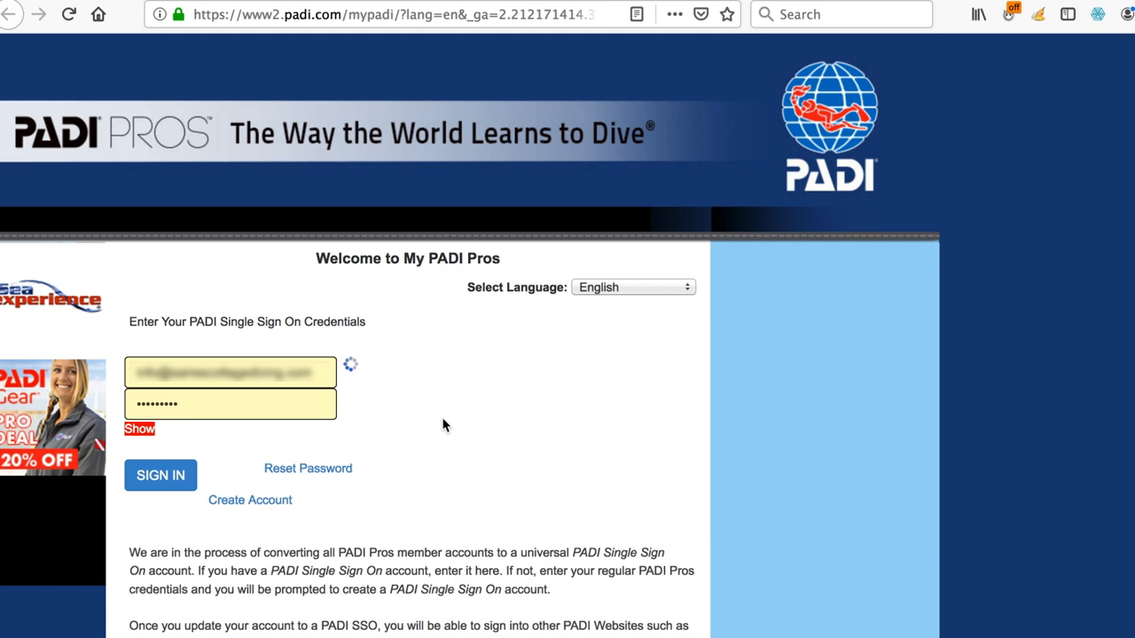
pyautogui.click(160, 476)
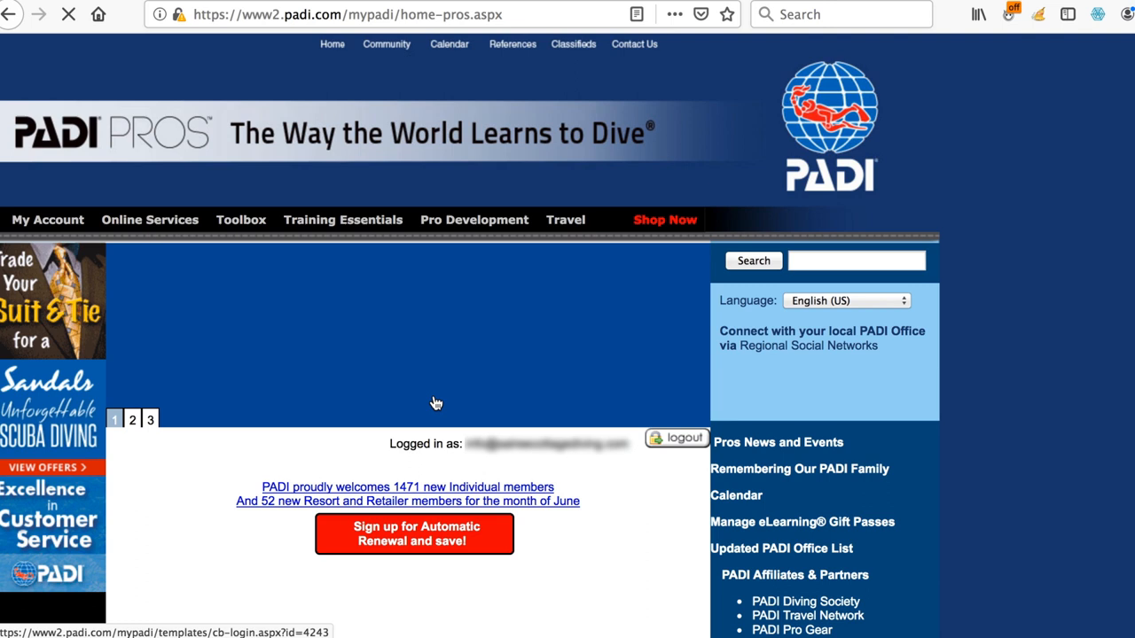
pyautogui.click(149, 220)
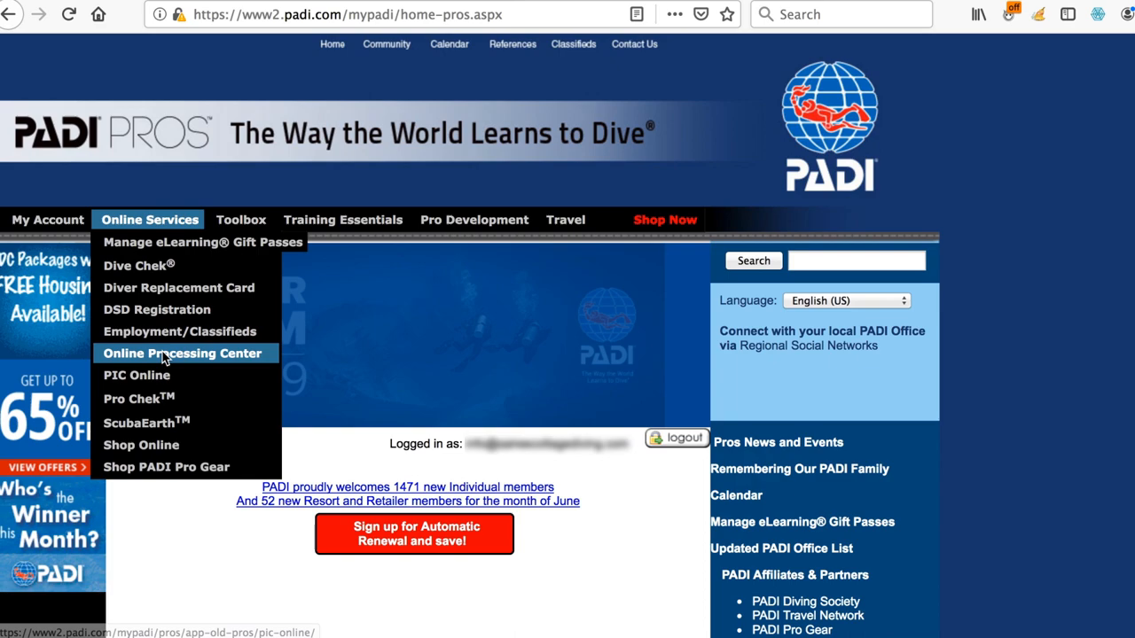
pyautogui.click(180, 353)
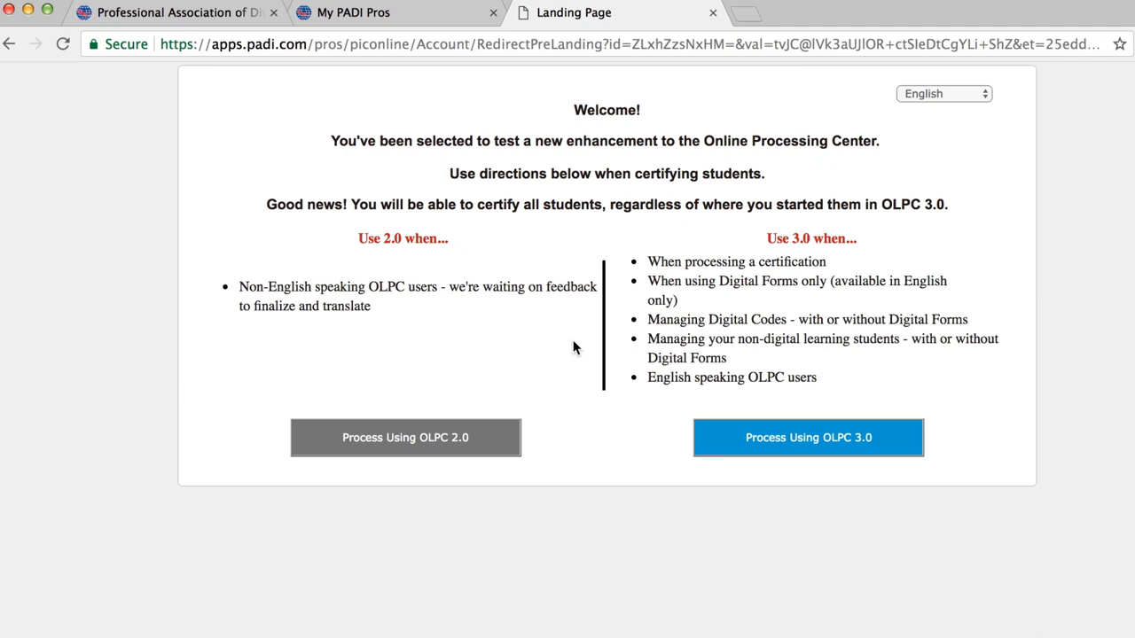
# Step: Continue into OLPC 3.0 and dismiss the Pending Orders Alert popup
pyautogui.click(809, 438)
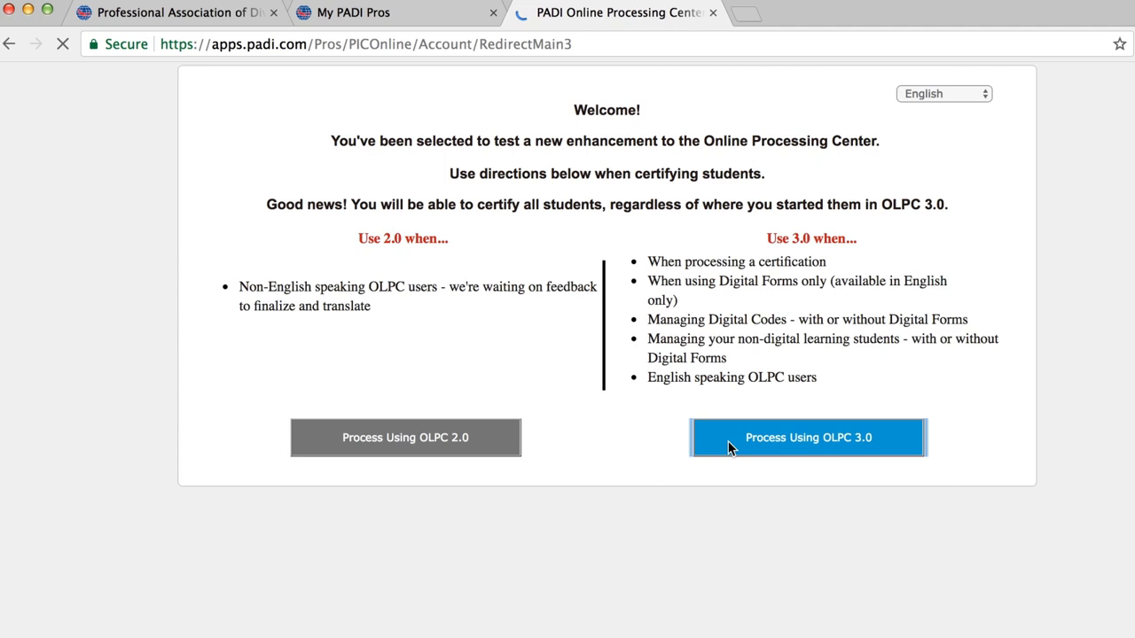
pyautogui.click(809, 437)
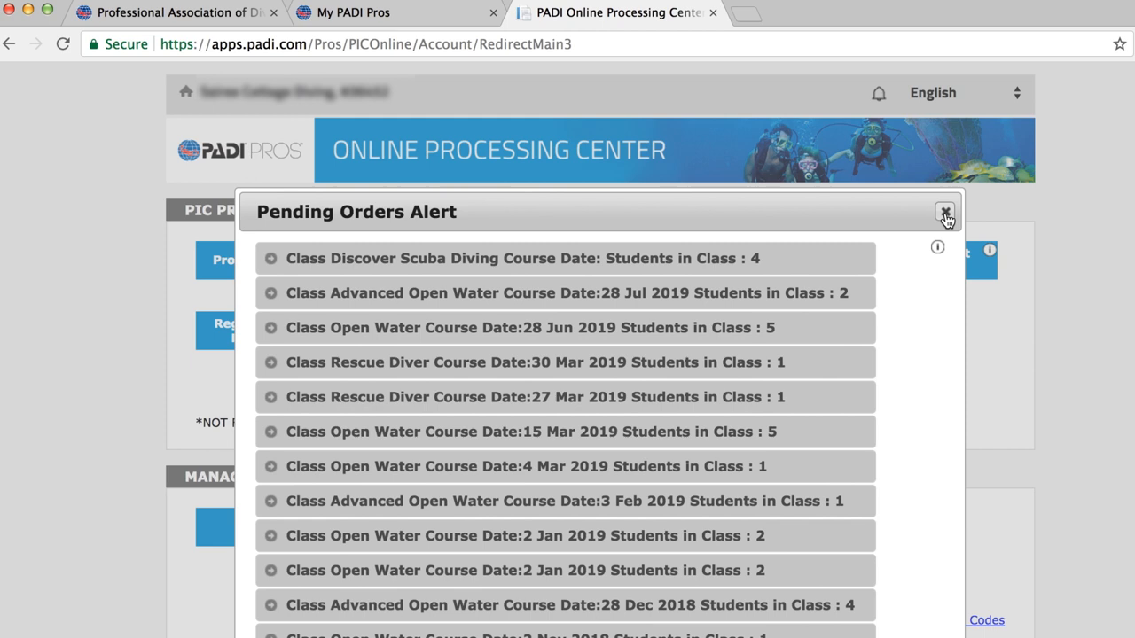
pyautogui.click(938, 213)
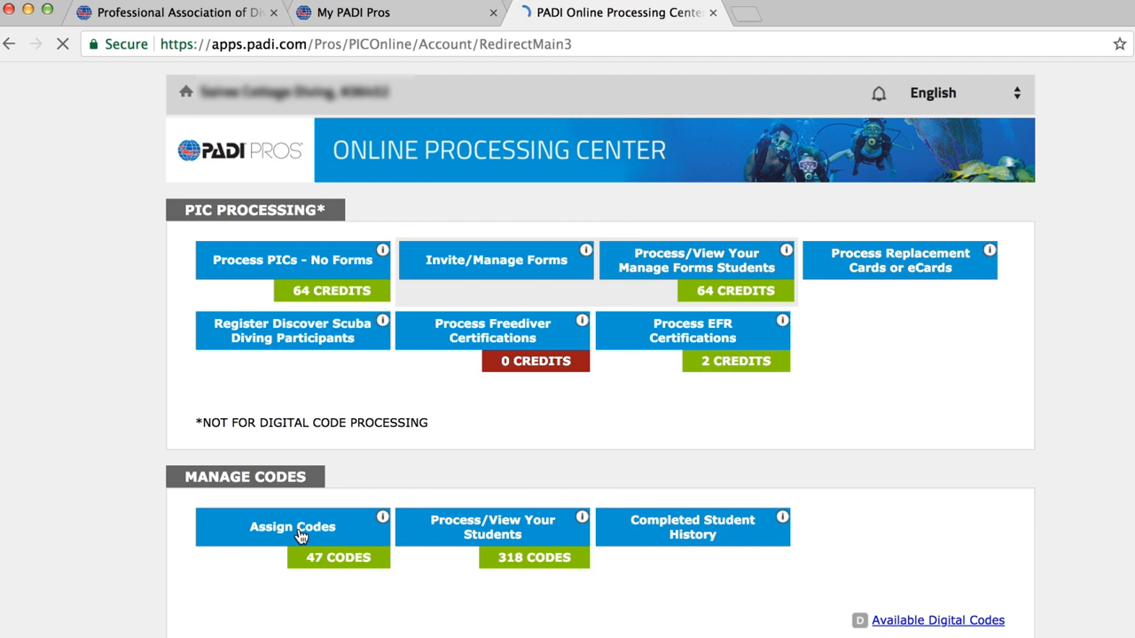
# Step: List available codes under Assign Codes, filtered to the Open Water Diver course
pyautogui.click(295, 527)
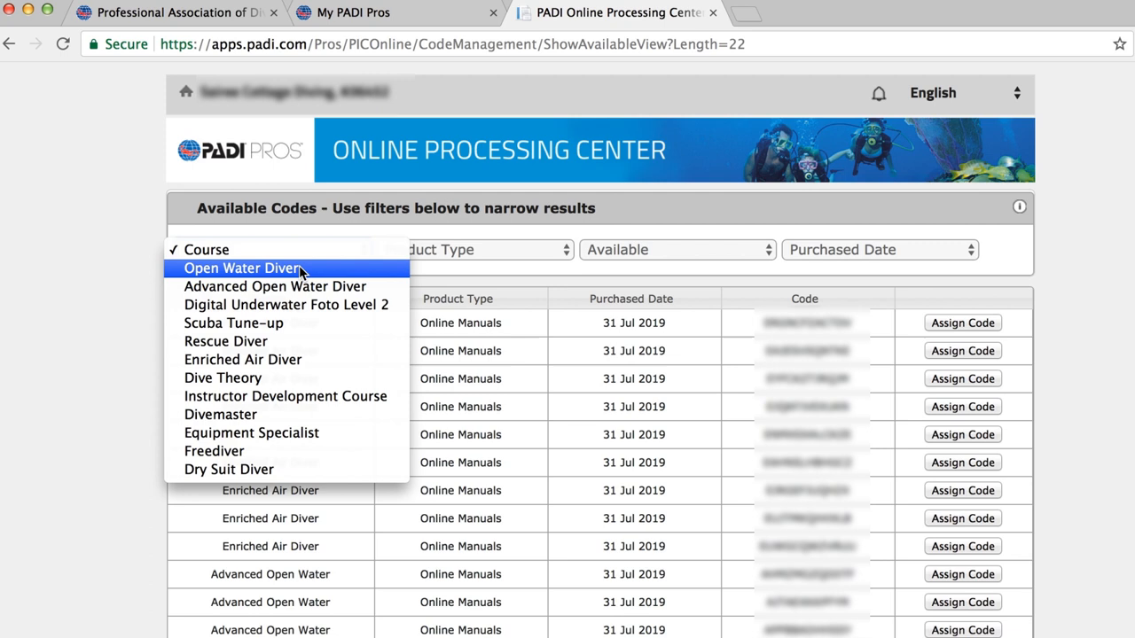
pyautogui.click(241, 268)
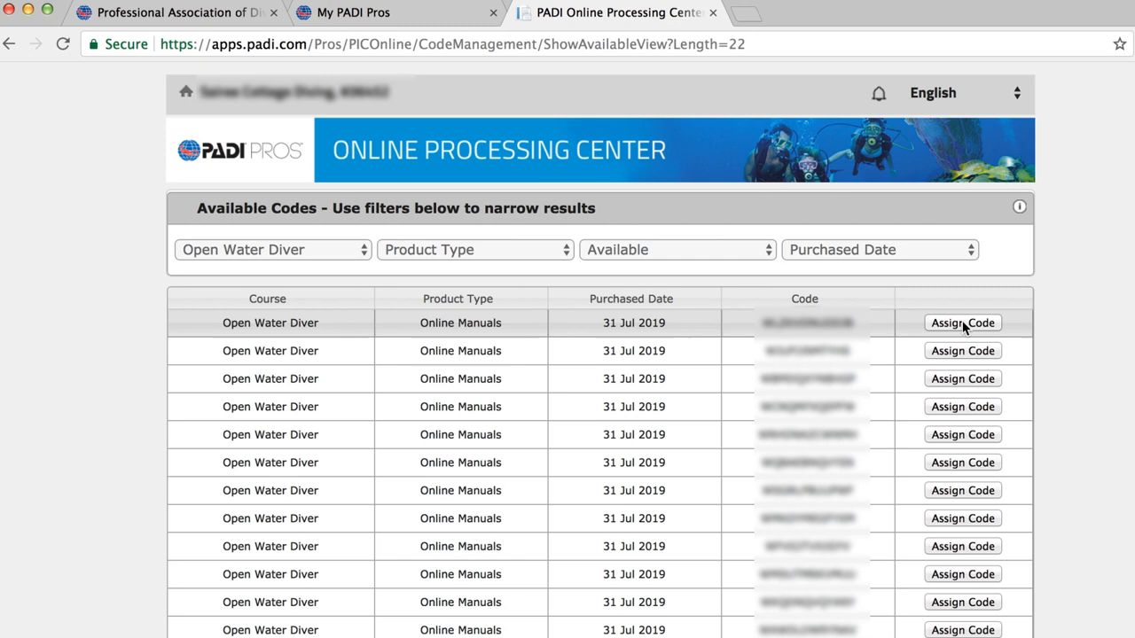
pyautogui.moveTo(635, 353)
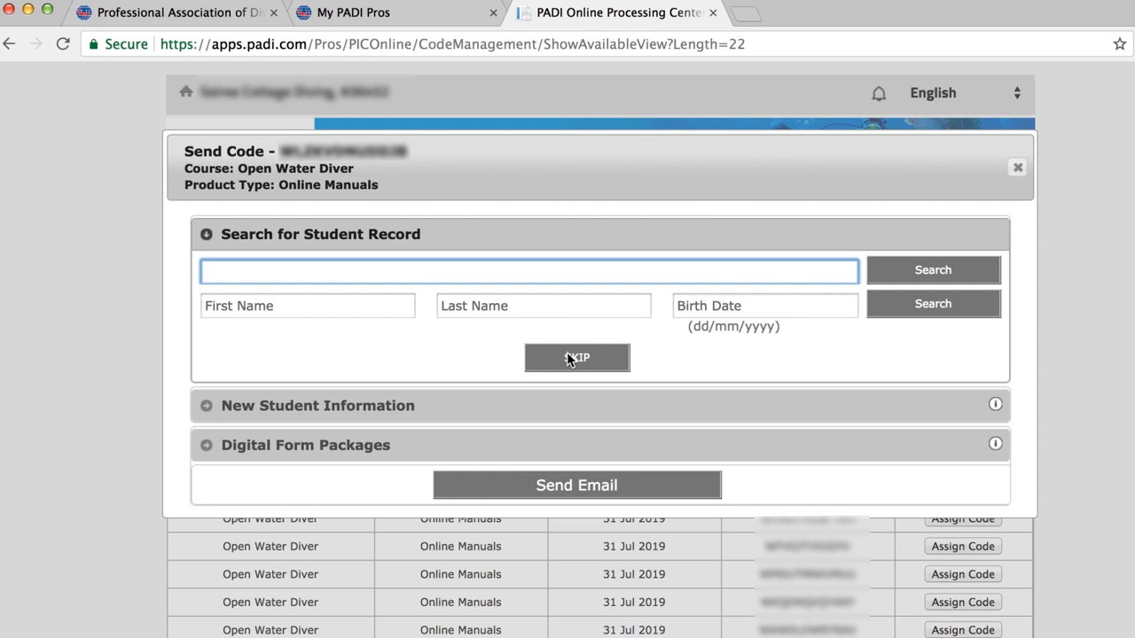
# Step: Skip the student search and enter the new student's birth date as 22 August with their birth year
pyautogui.click(576, 358)
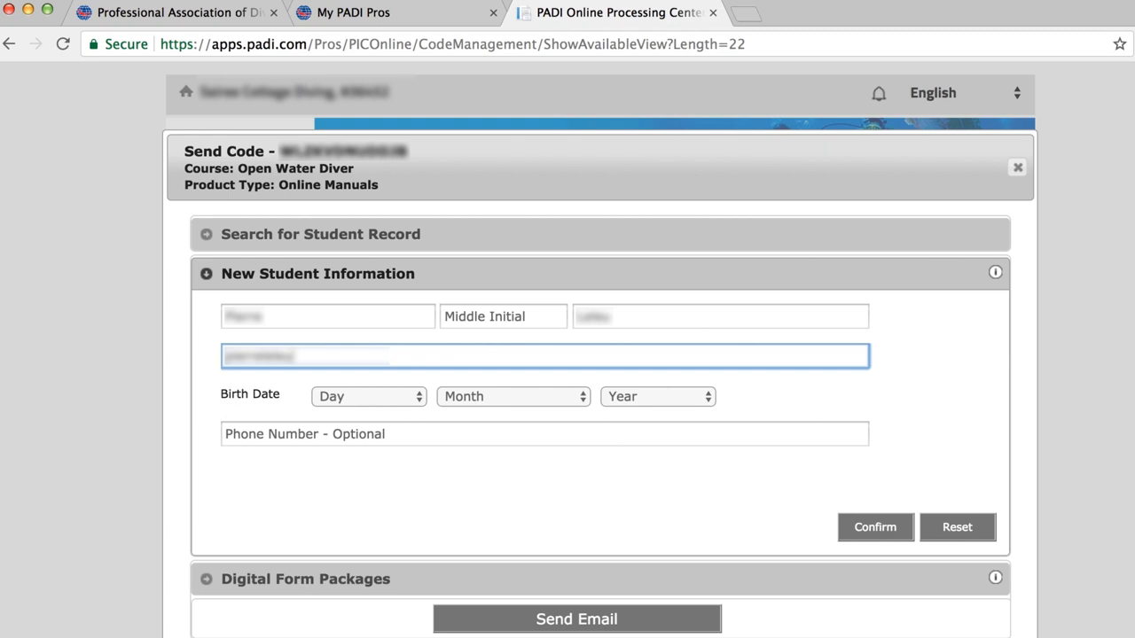
pyautogui.click(369, 397)
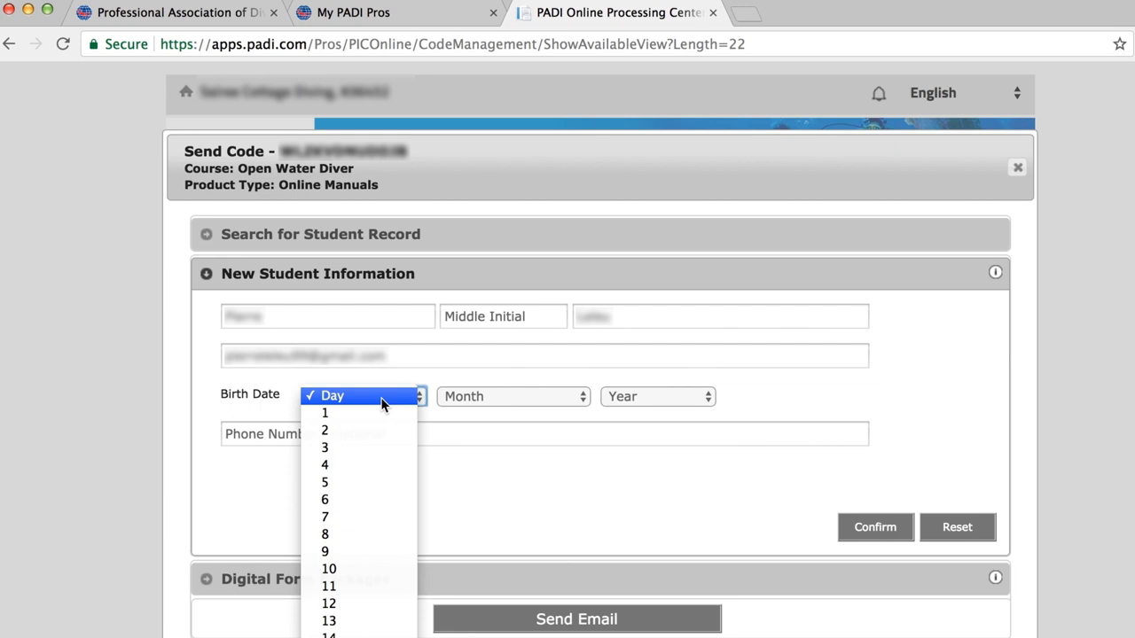
pyautogui.click(510, 397)
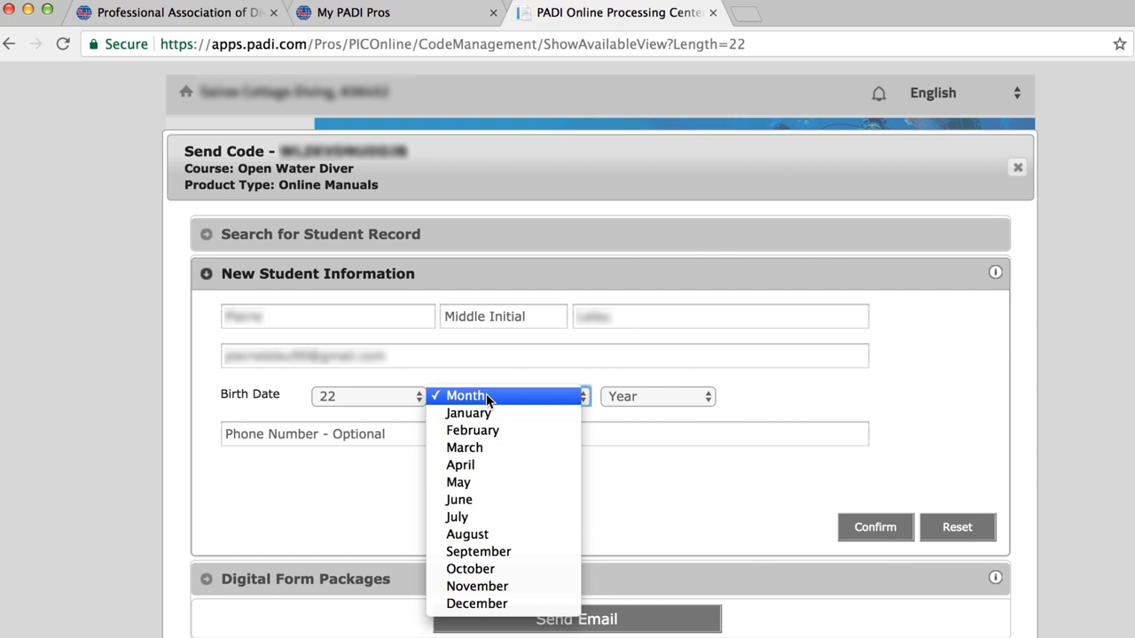
pyautogui.click(466, 534)
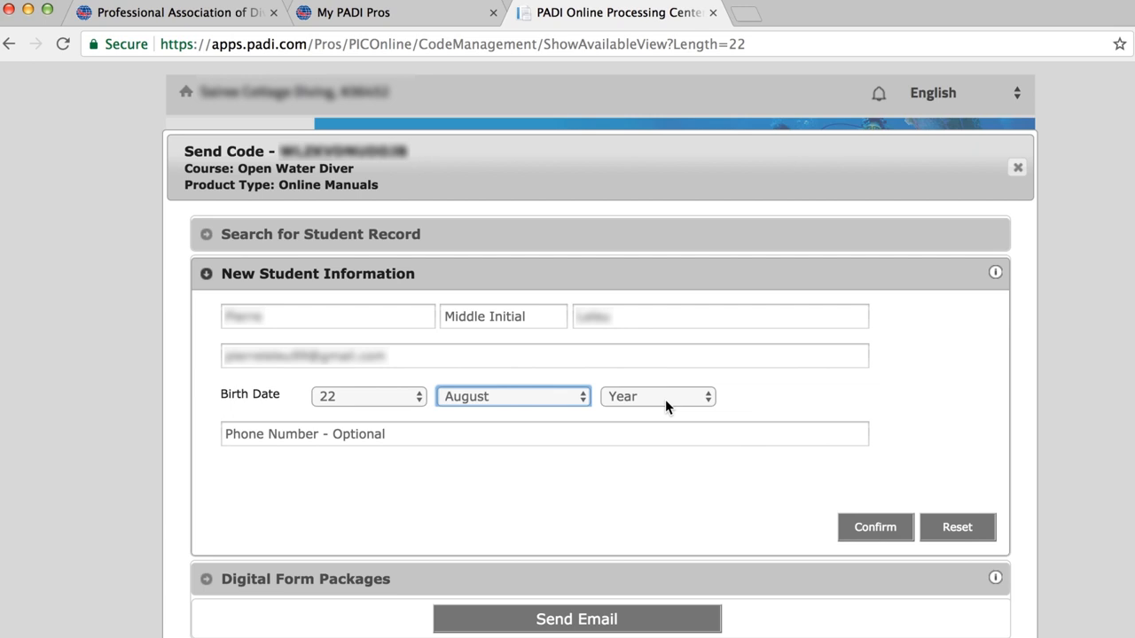
pyautogui.click(658, 397)
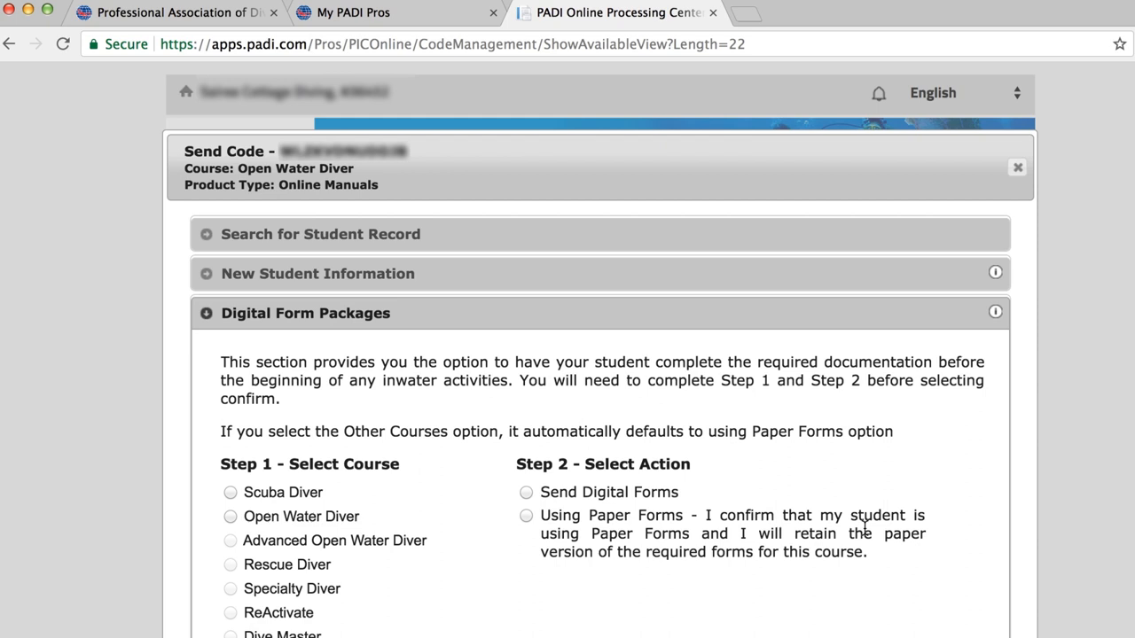
# Step: Choose Open Water Diver as the form course and email the code to the student
pyautogui.scroll(-3)
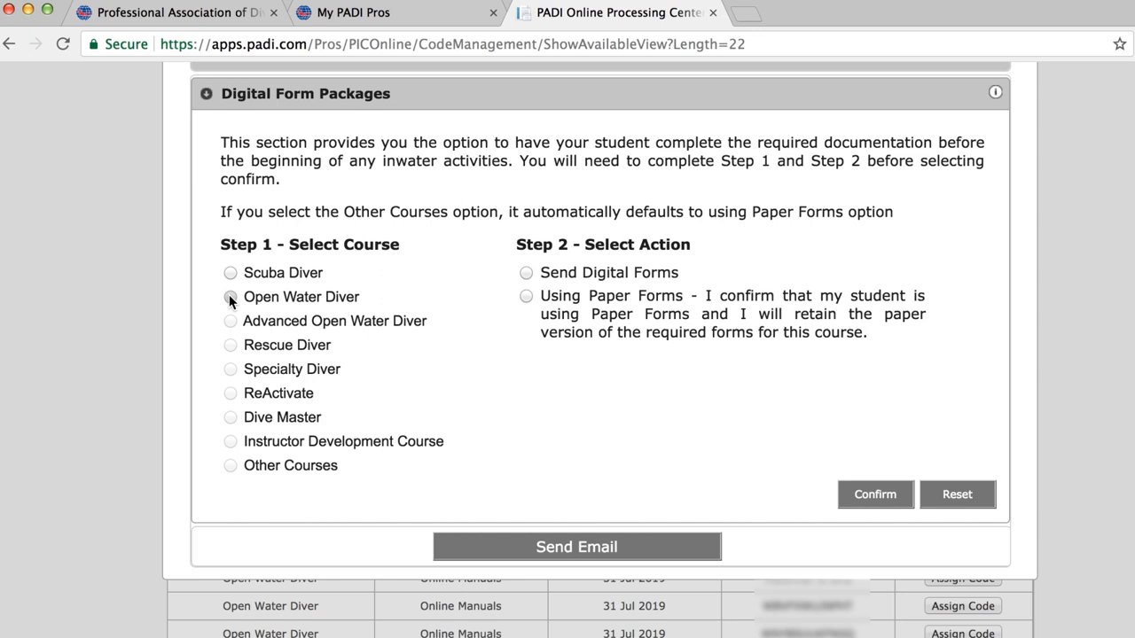
pyautogui.click(230, 298)
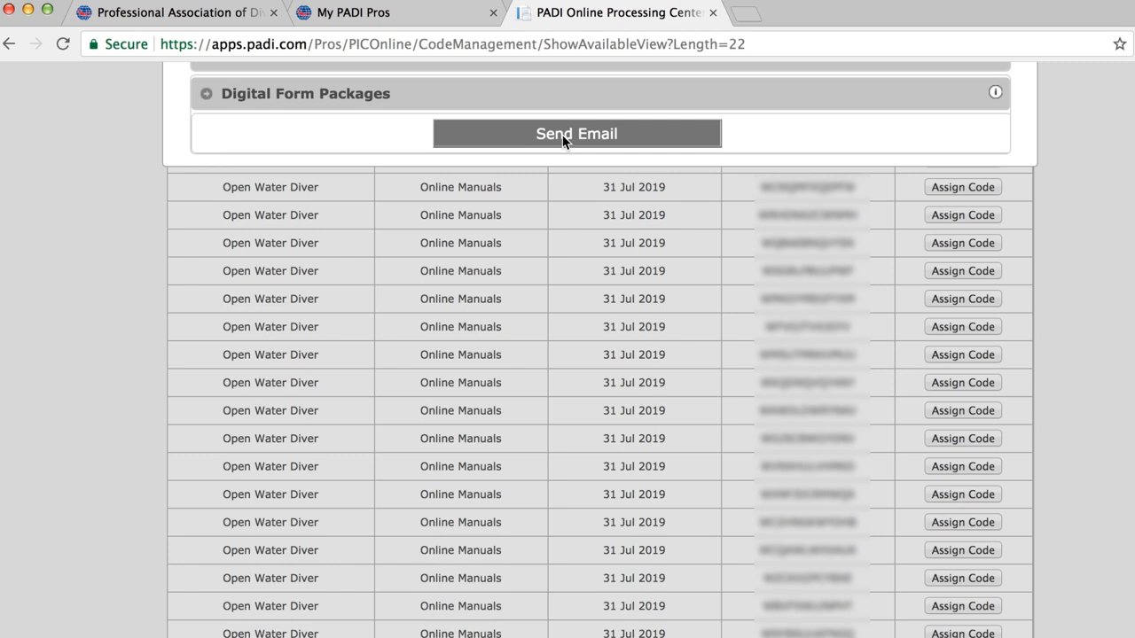
pyautogui.click(576, 133)
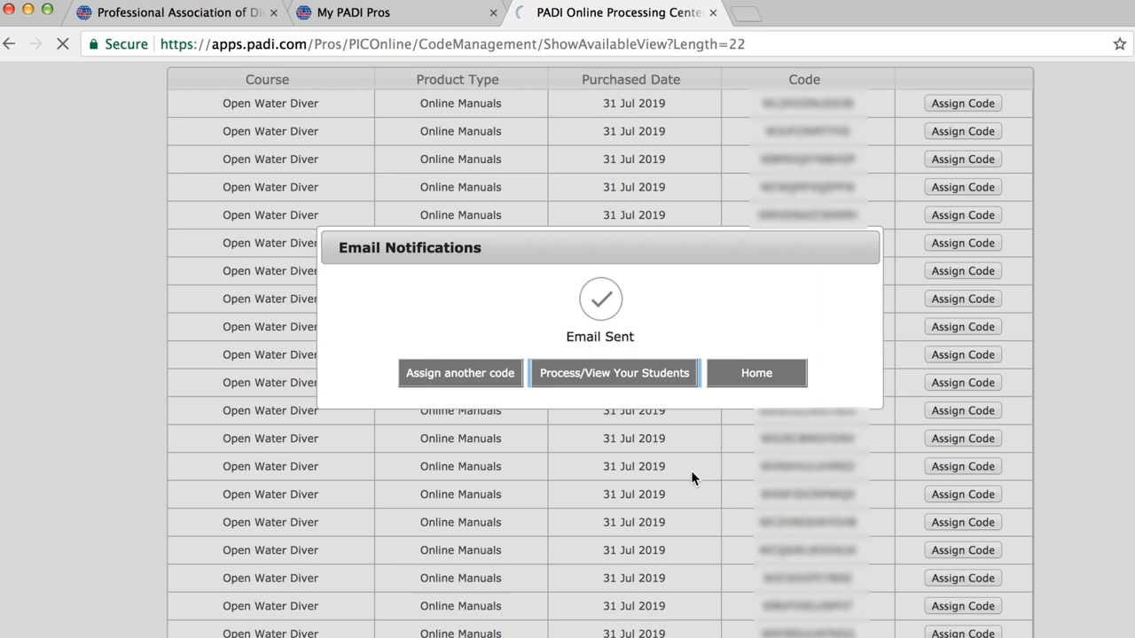
# Step: Start processing the assigned student and set their country to Belgium
pyautogui.click(614, 372)
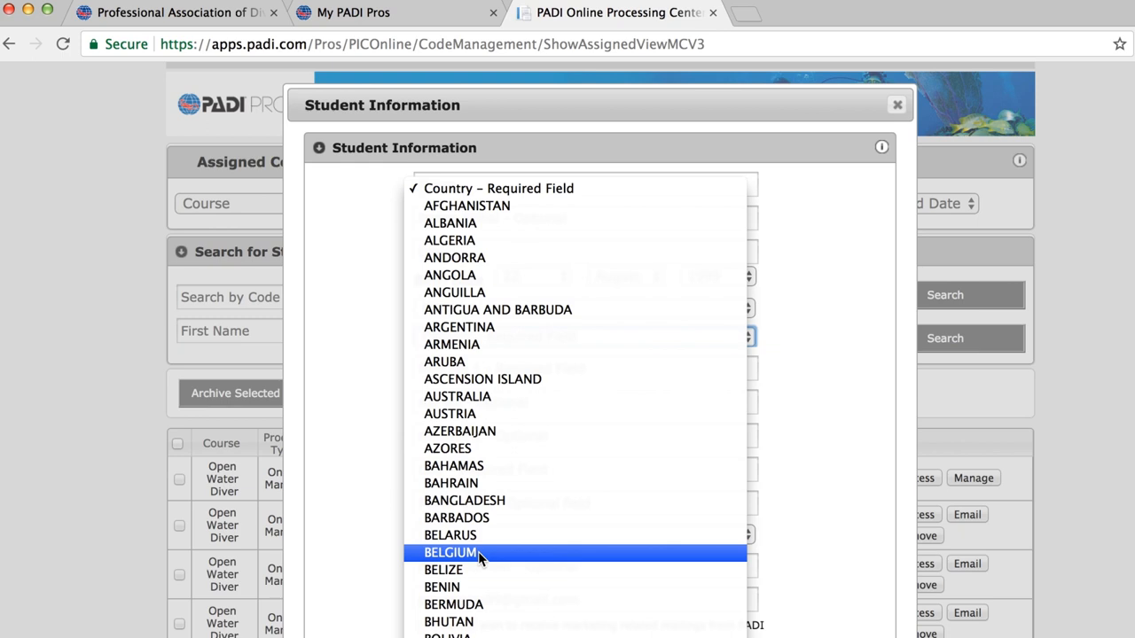
pyautogui.click(450, 553)
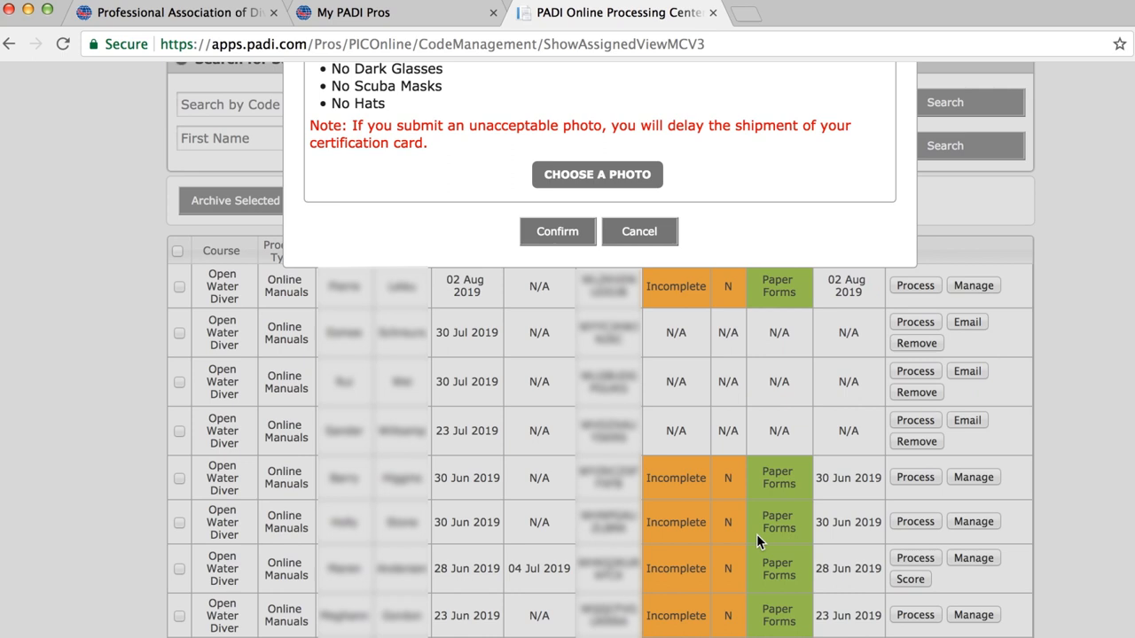
# Step: Upload Student Picture.jpg from Downloads as the photo and confirm the student's information
pyautogui.click(596, 175)
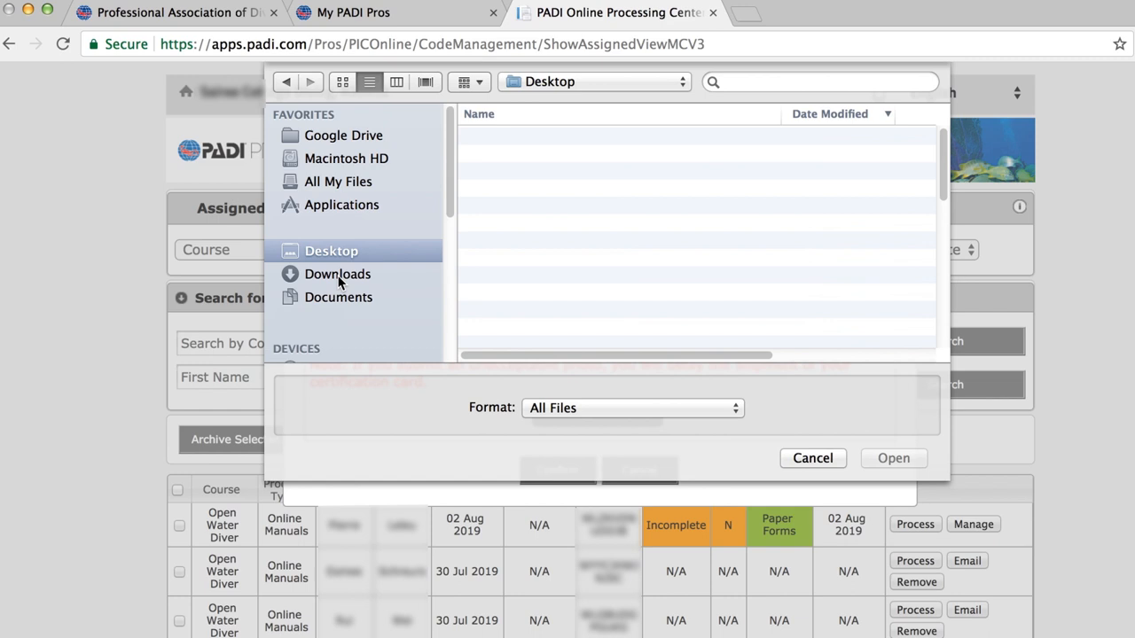
pyautogui.click(336, 273)
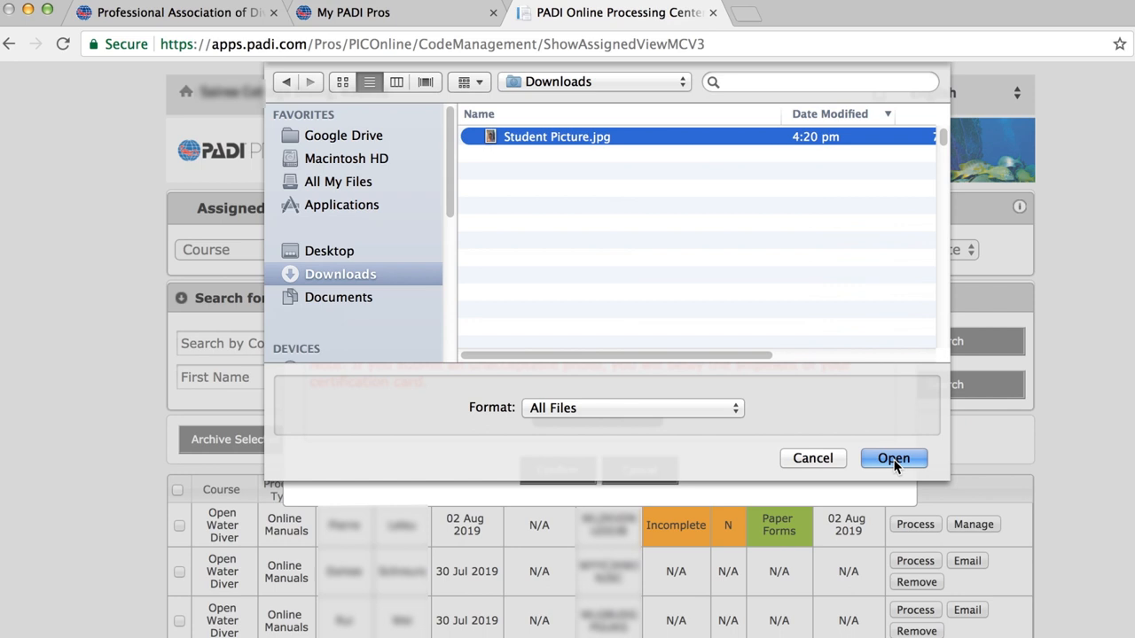
pyautogui.click(894, 457)
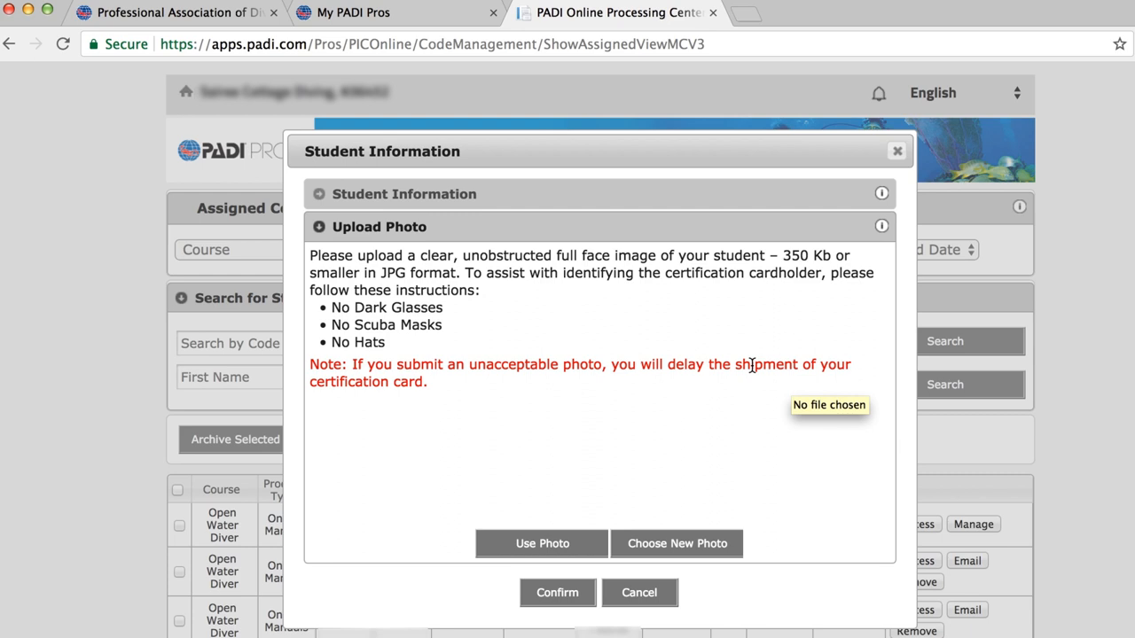
pyautogui.click(380, 227)
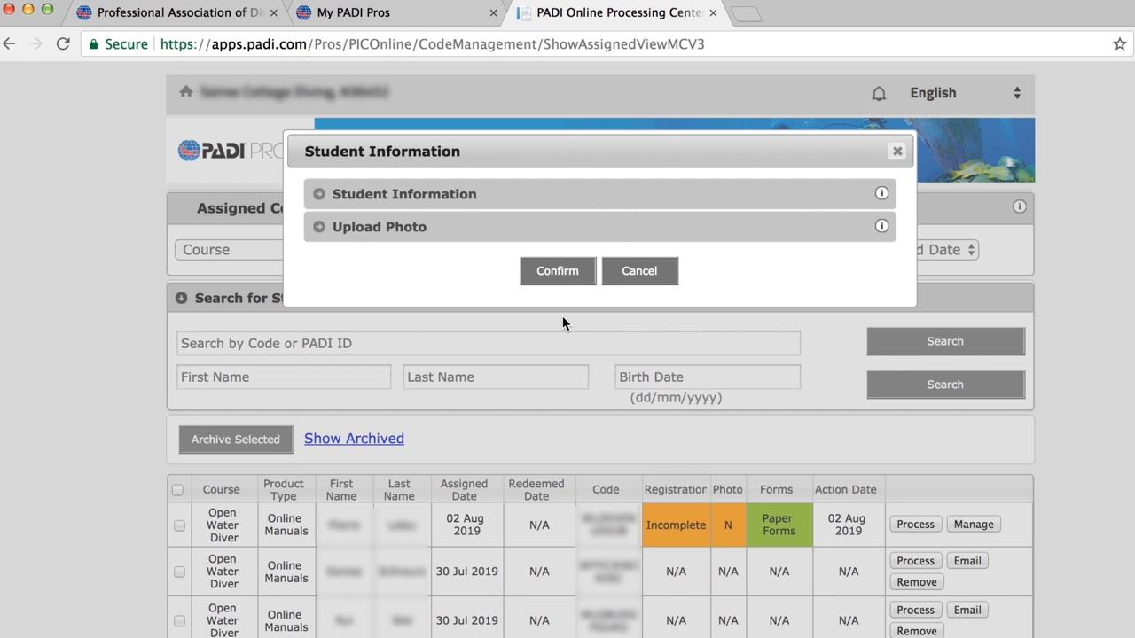
pyautogui.click(557, 269)
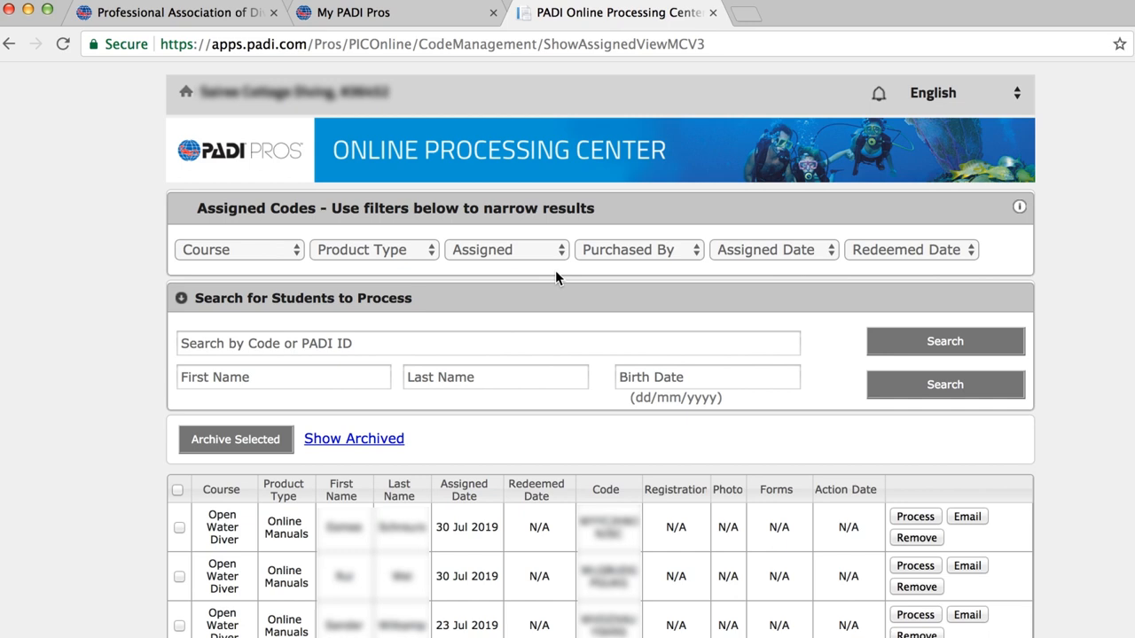
# Step: Continue processing the selected Open Water Diver student
pyautogui.scroll(-3)
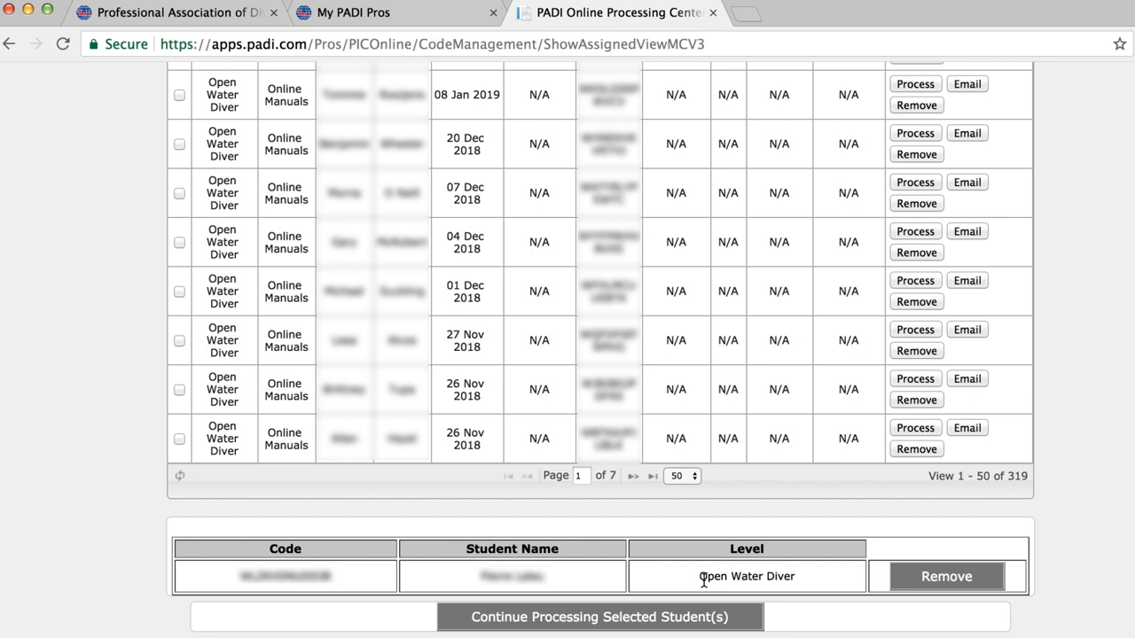
pyautogui.click(599, 617)
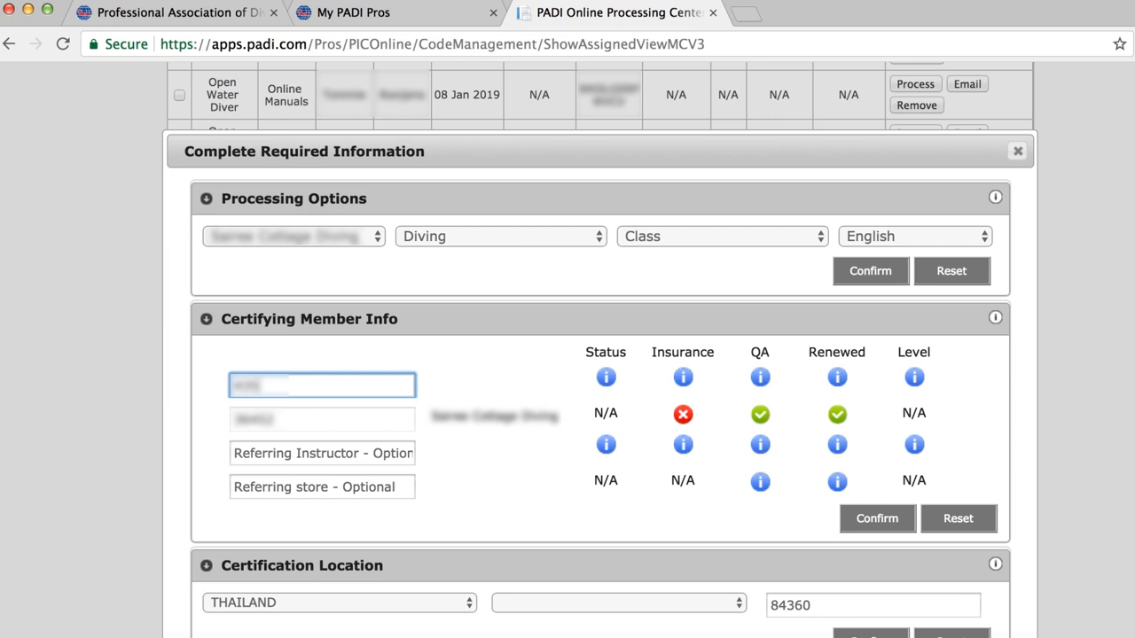
# Step: Confirm processing options, certifying member and Open Water certification info with Project AWARE Whale Shark card stock
pyautogui.click(870, 270)
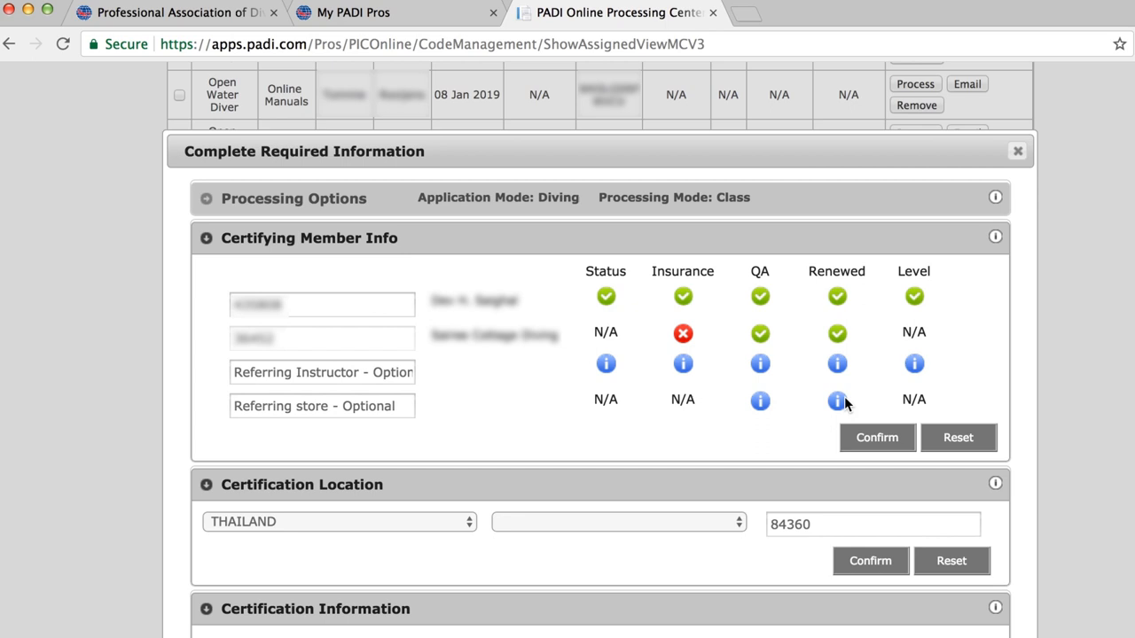
pyautogui.click(876, 438)
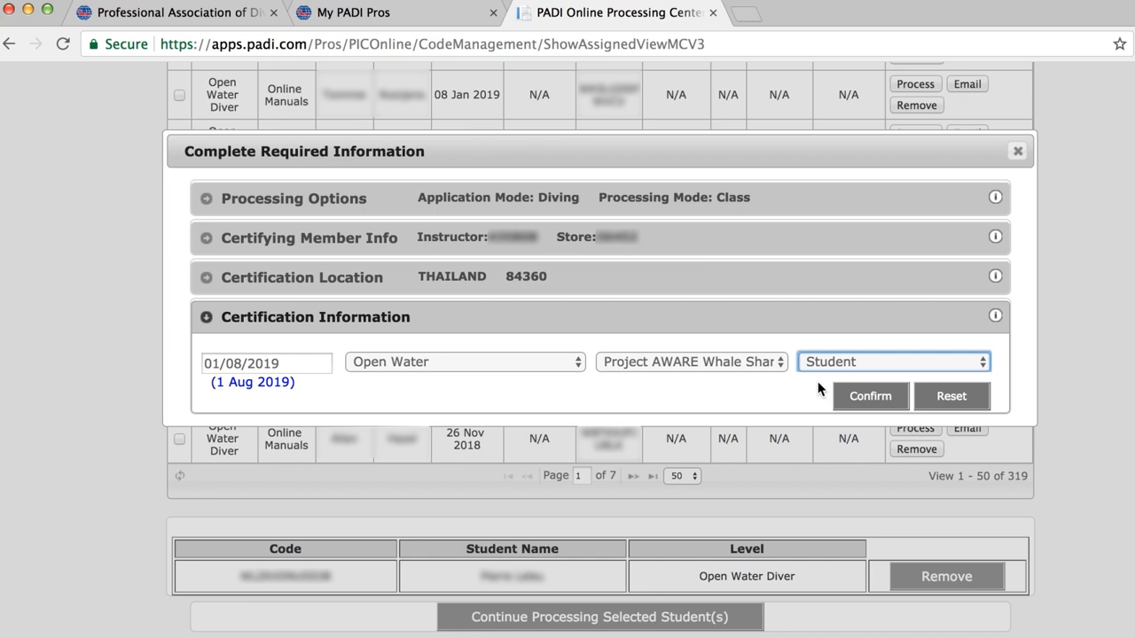
pyautogui.click(869, 395)
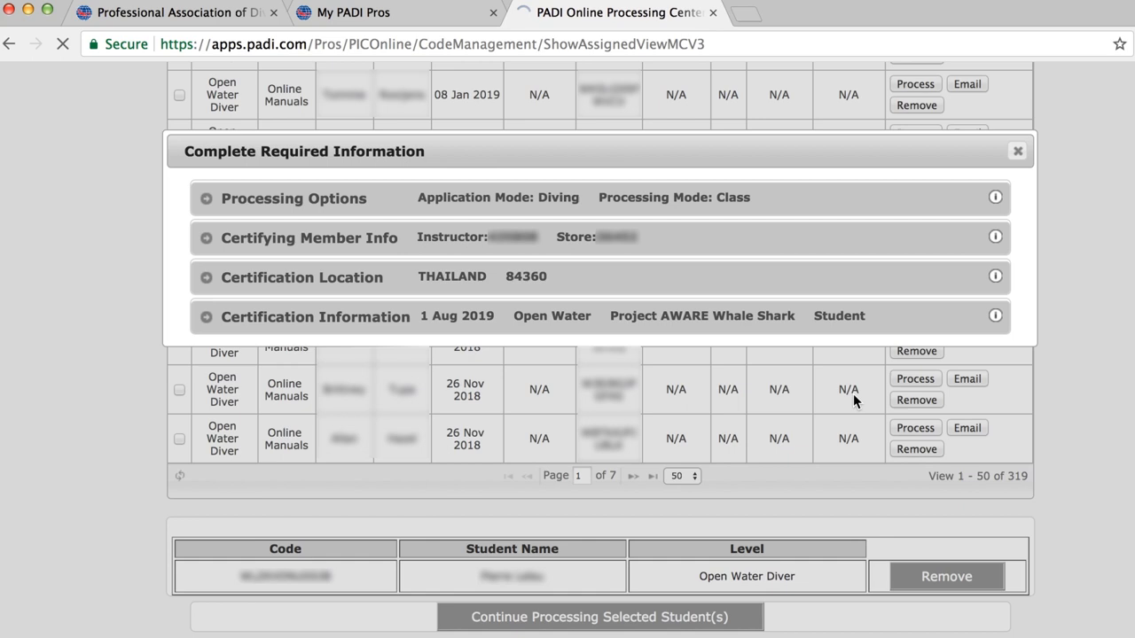
pyautogui.click(600, 617)
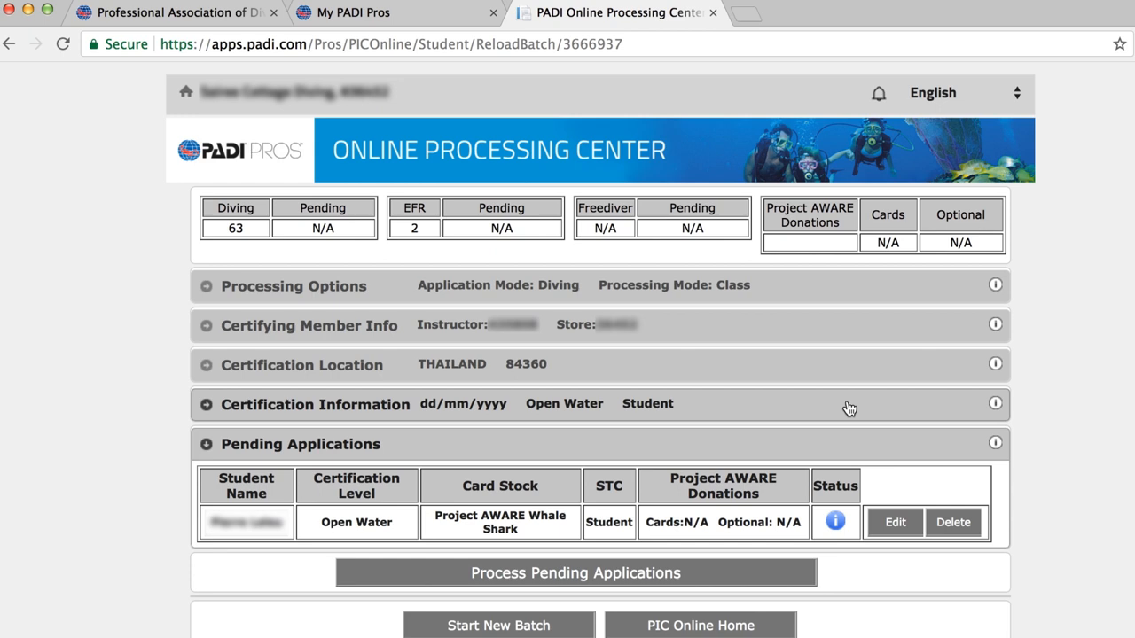
# Step: Process the pending Open Water application and view the student's PADI Temporary Card
pyautogui.click(577, 574)
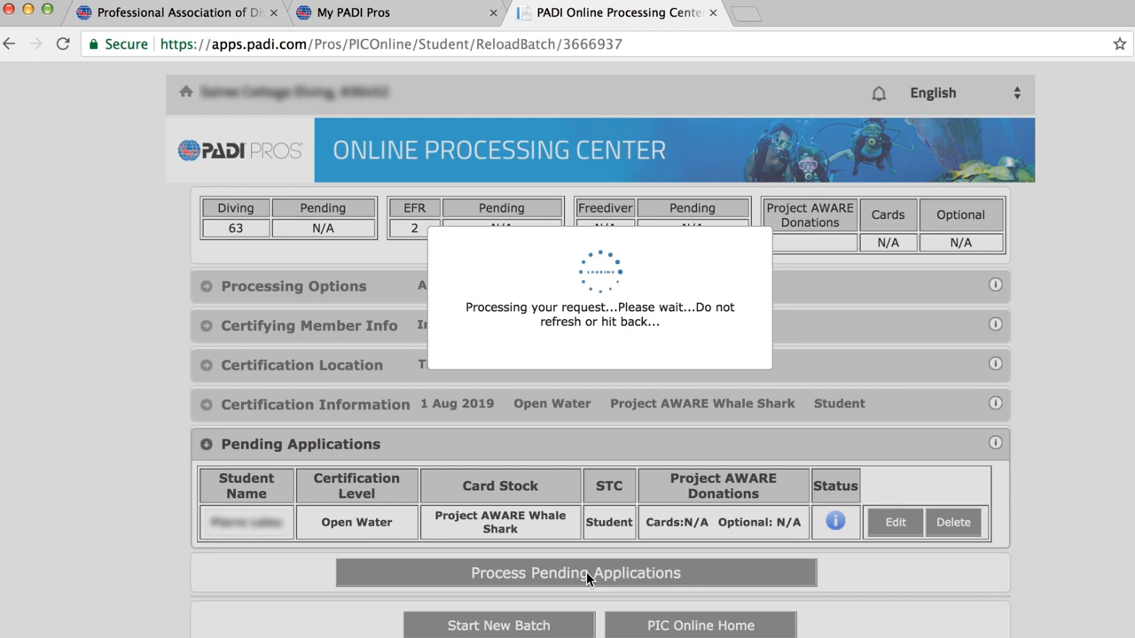
pyautogui.click(587, 574)
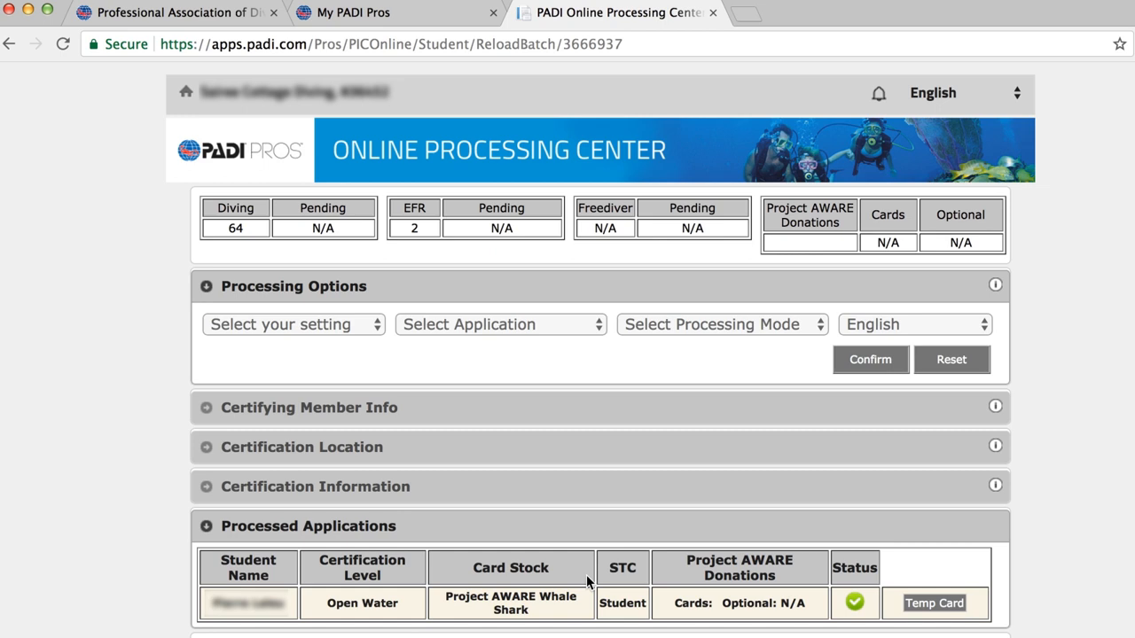
pyautogui.click(936, 603)
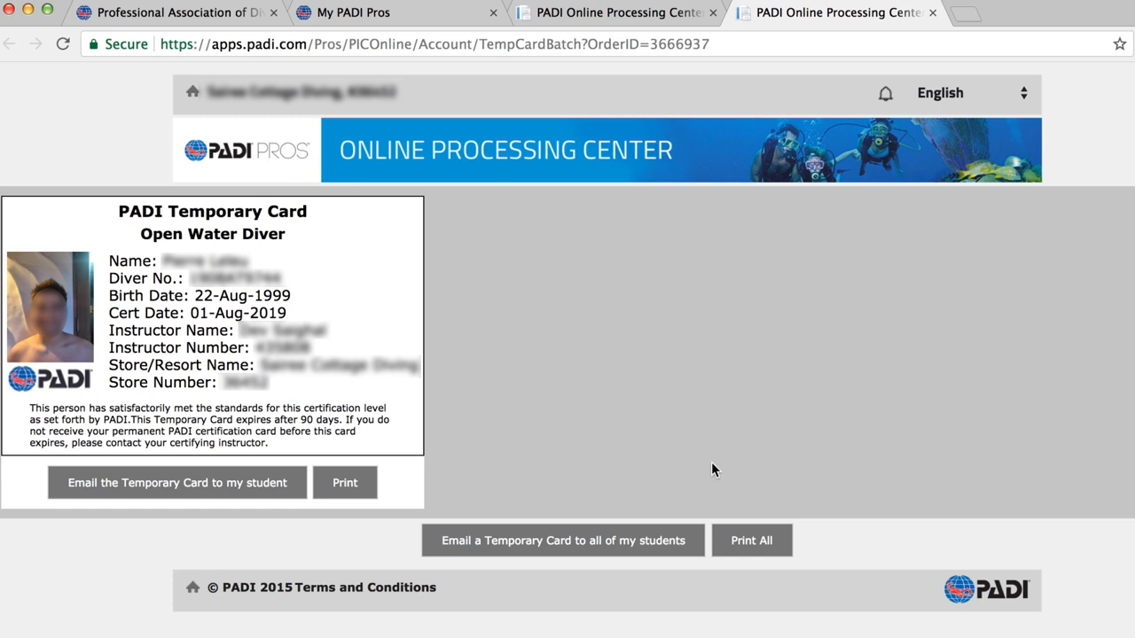
pyautogui.moveTo(208, 489)
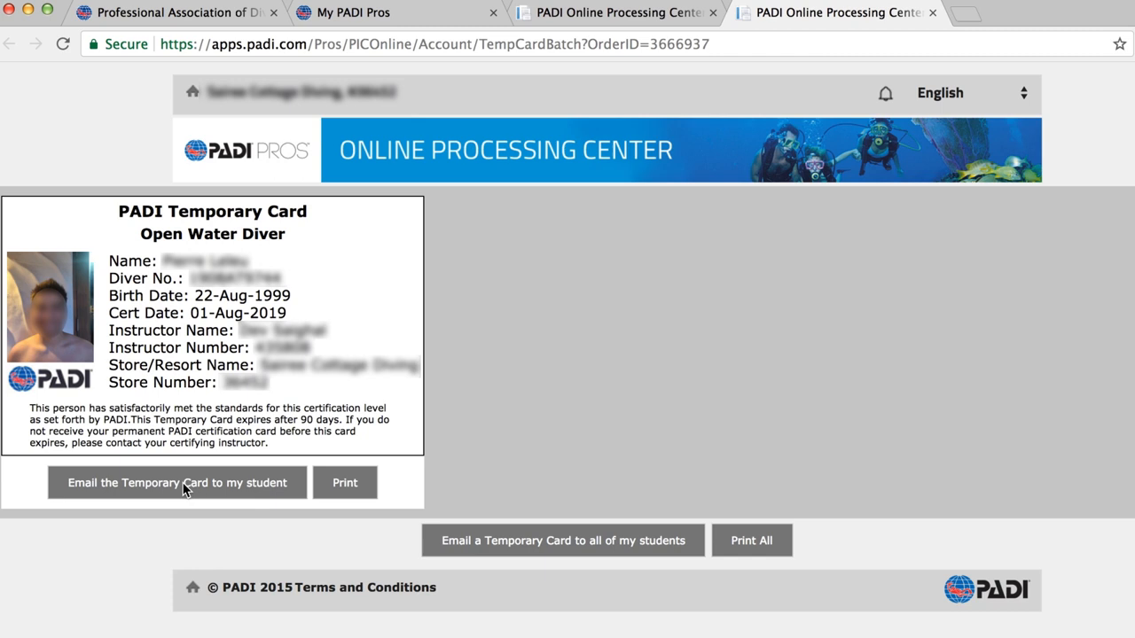
# Step: Email the Open Water Diver temporary card to the student
pyautogui.click(178, 482)
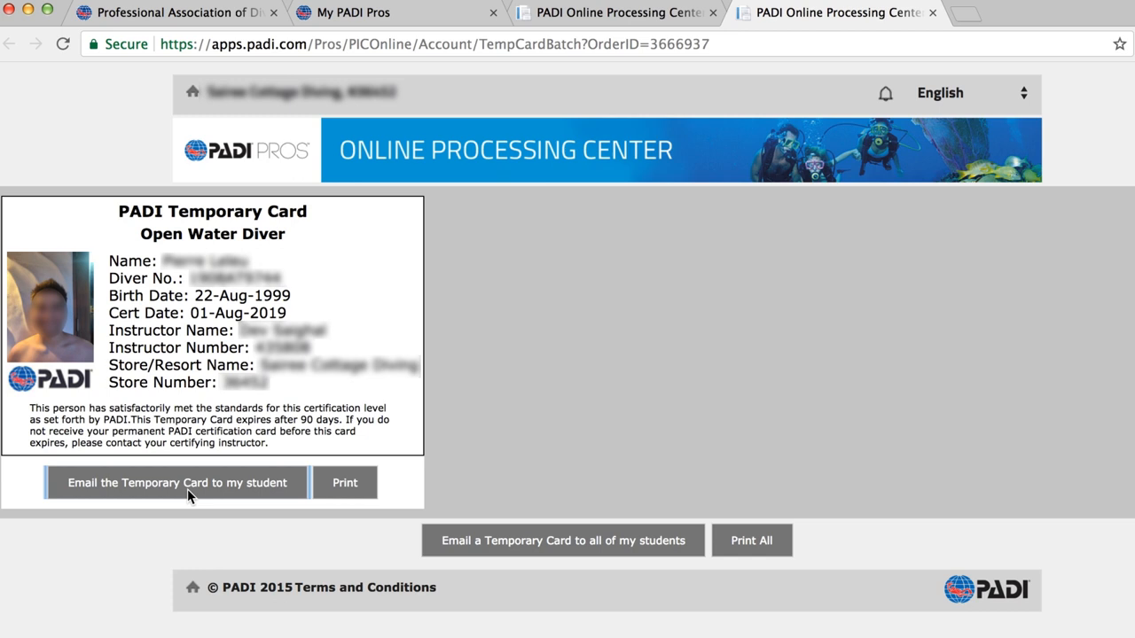
pyautogui.moveTo(932, 14)
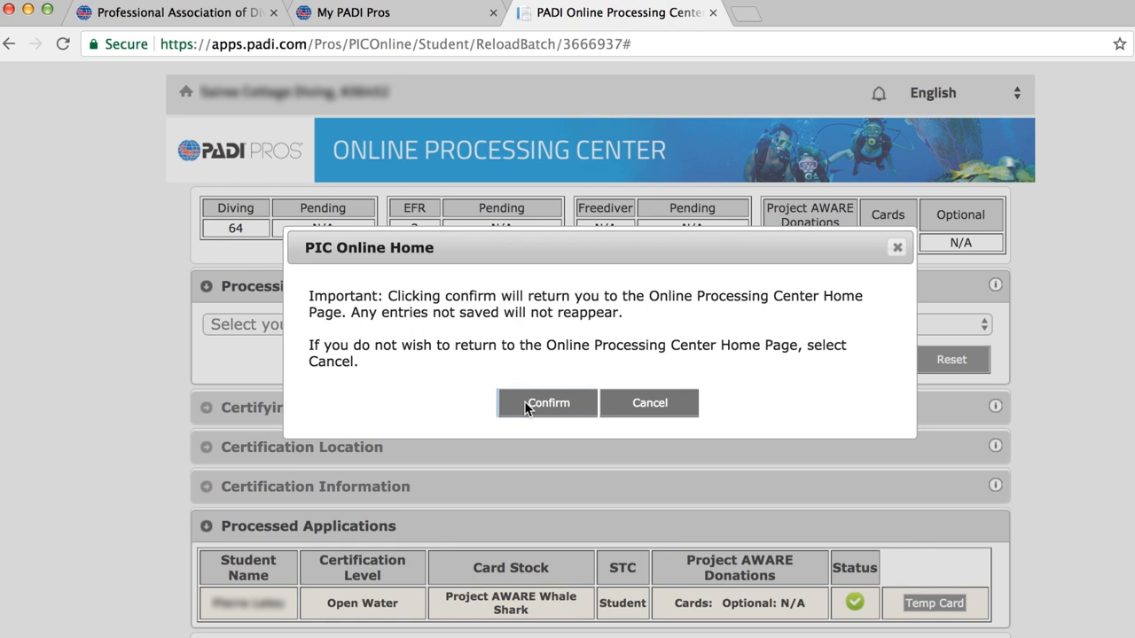
# Step: Confirm returning to the PIC Online home dashboard
pyautogui.click(546, 402)
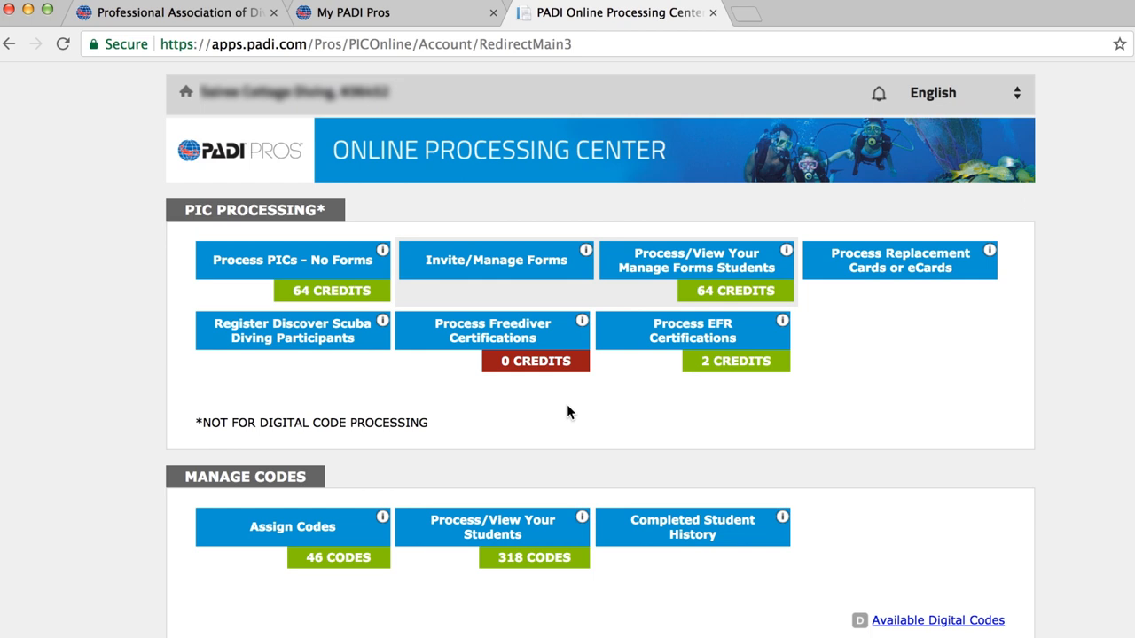